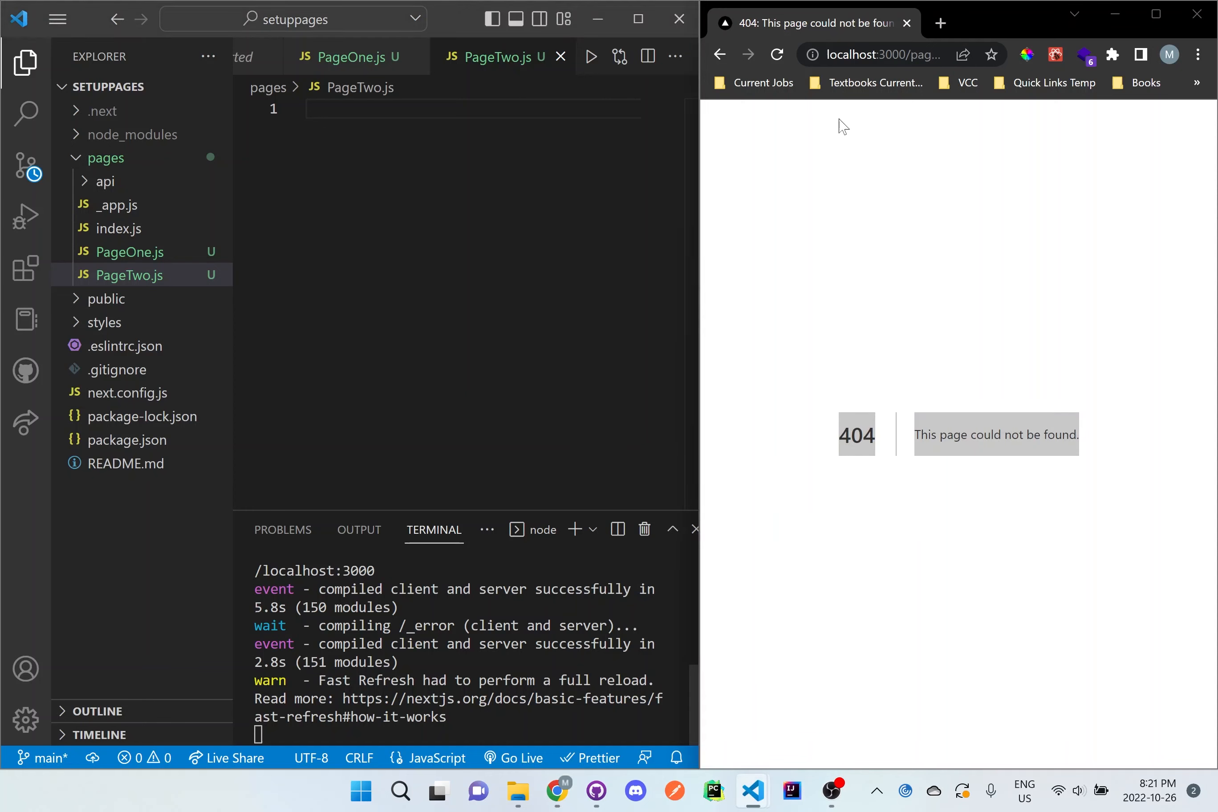
- Write export default function PageTwo() returning <div>Page Two</div> in the empty PageTwo.js
click(878, 54)
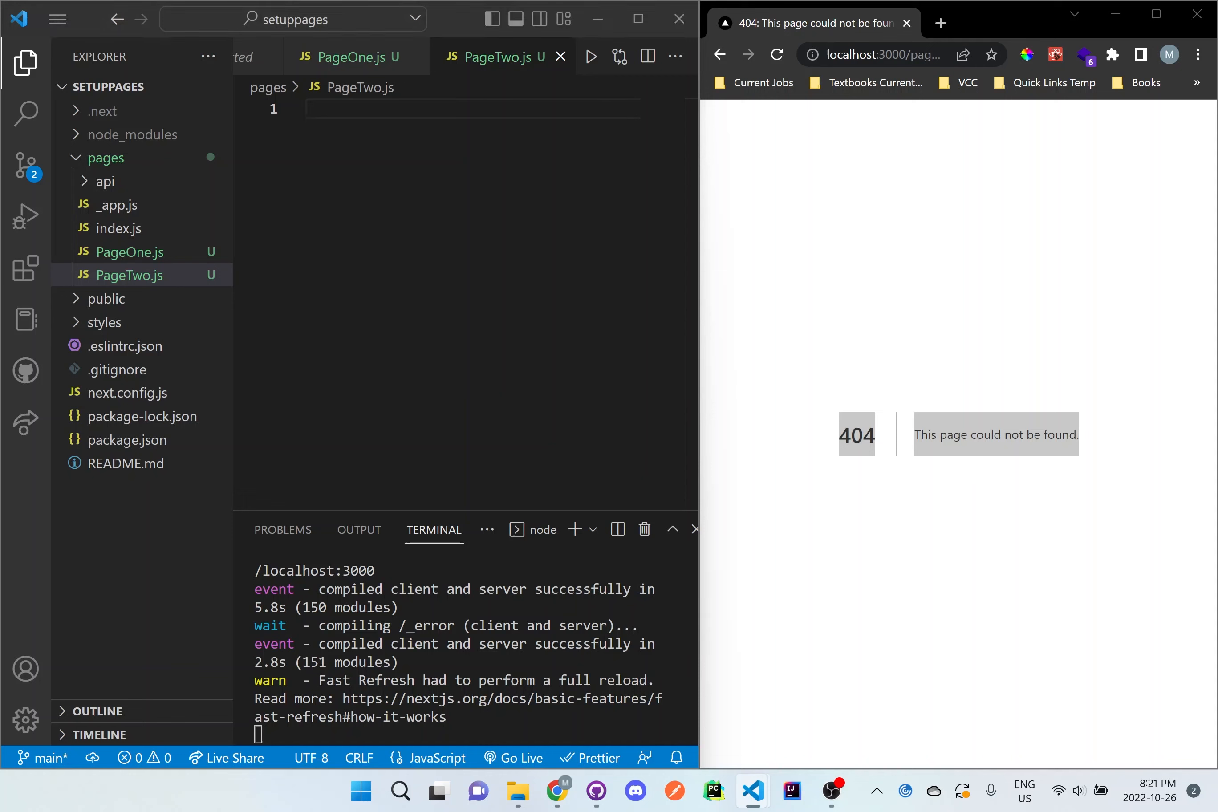
mouse_move(305, 122)
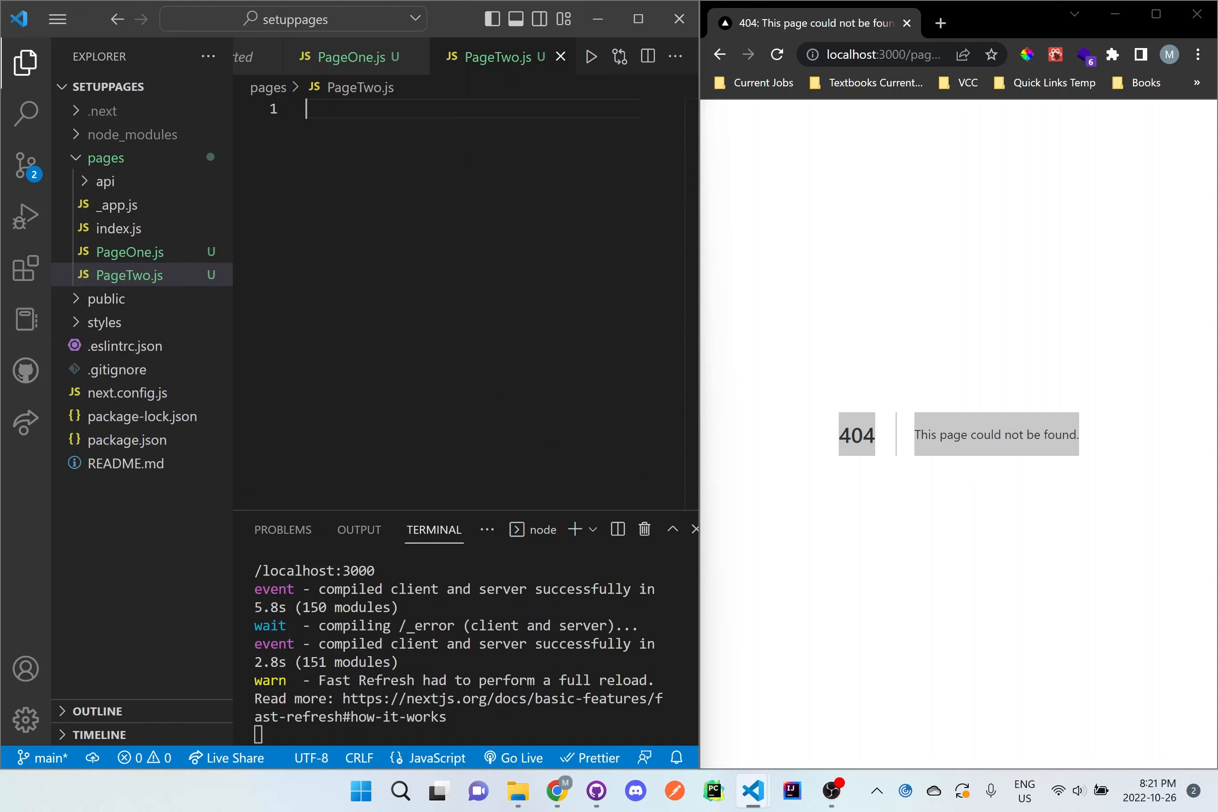
text(export defa)
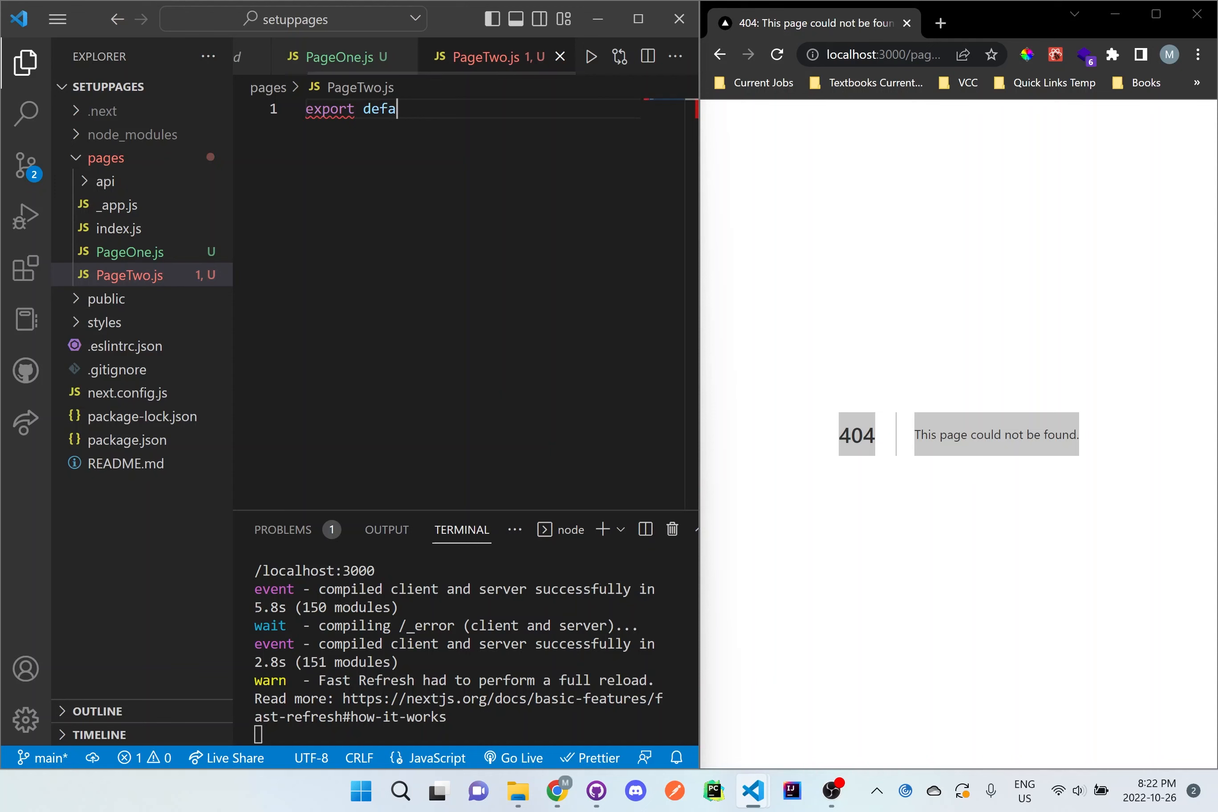
text(ult function)
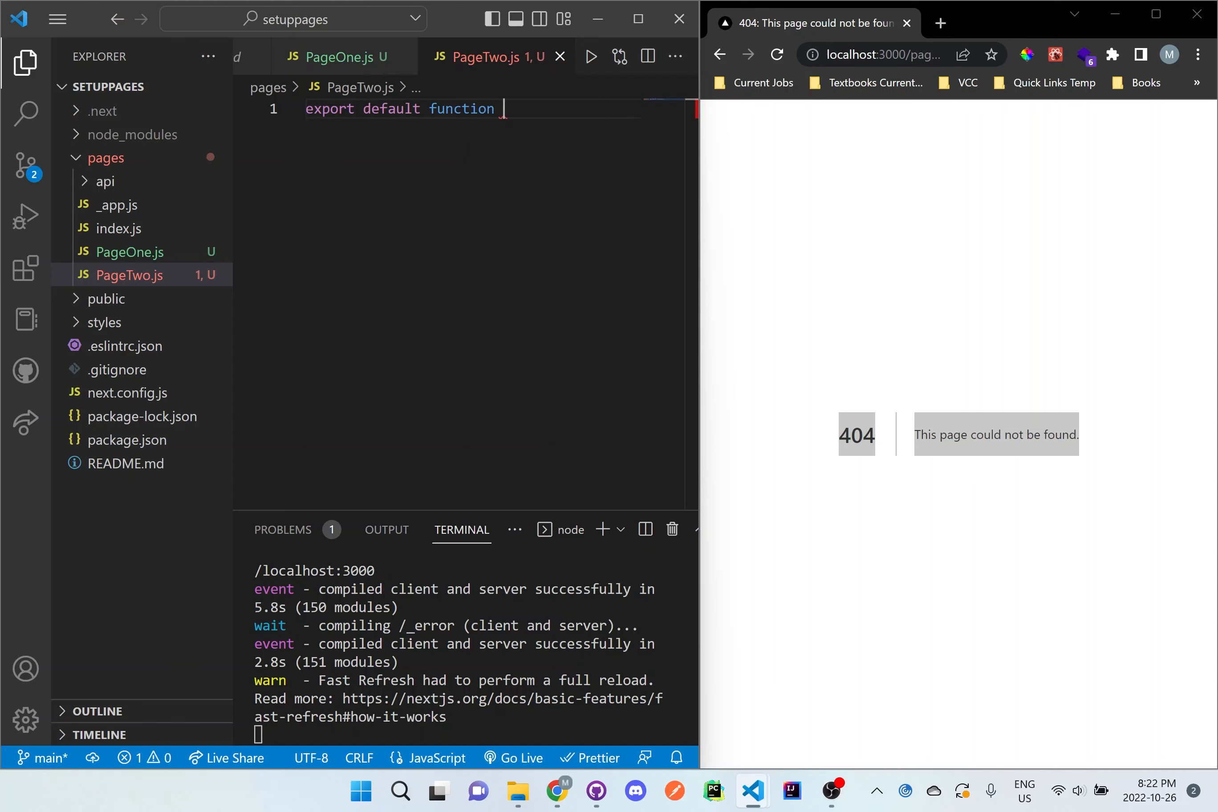
text(PageTwo() {})
text(return <)
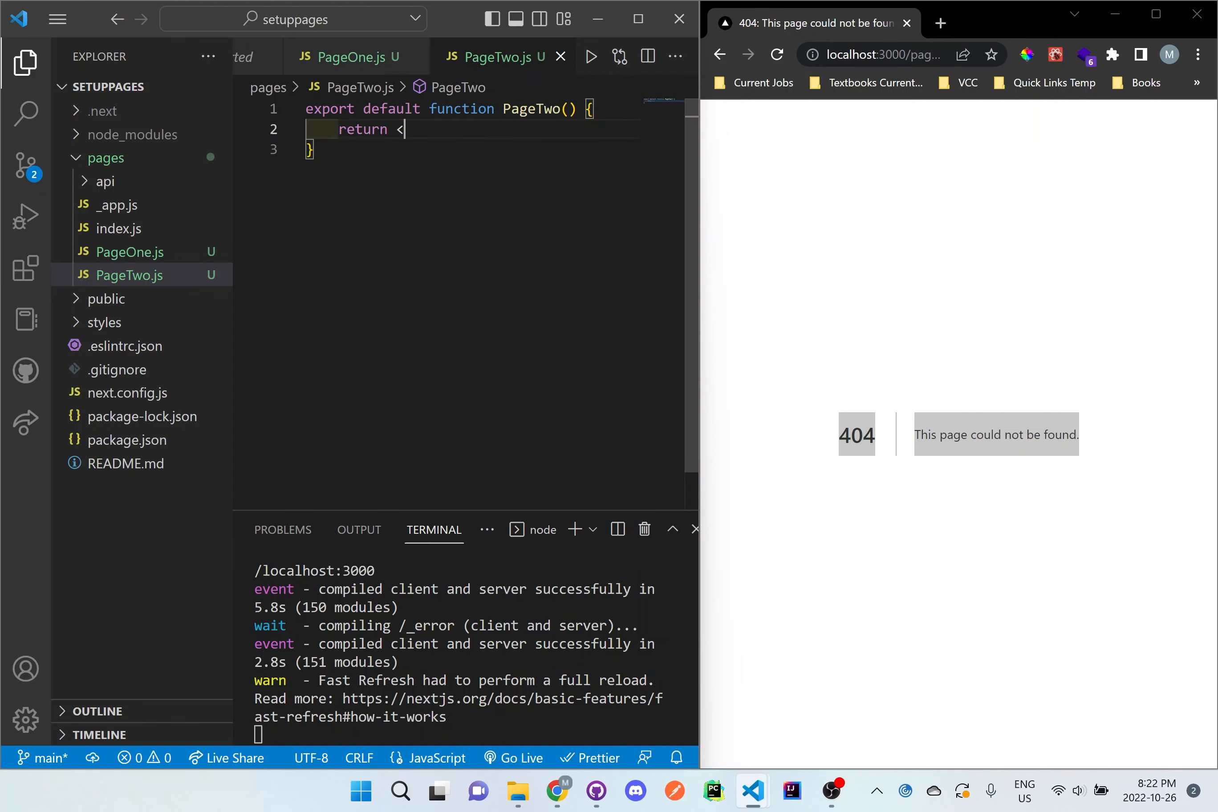
text(div></div>)
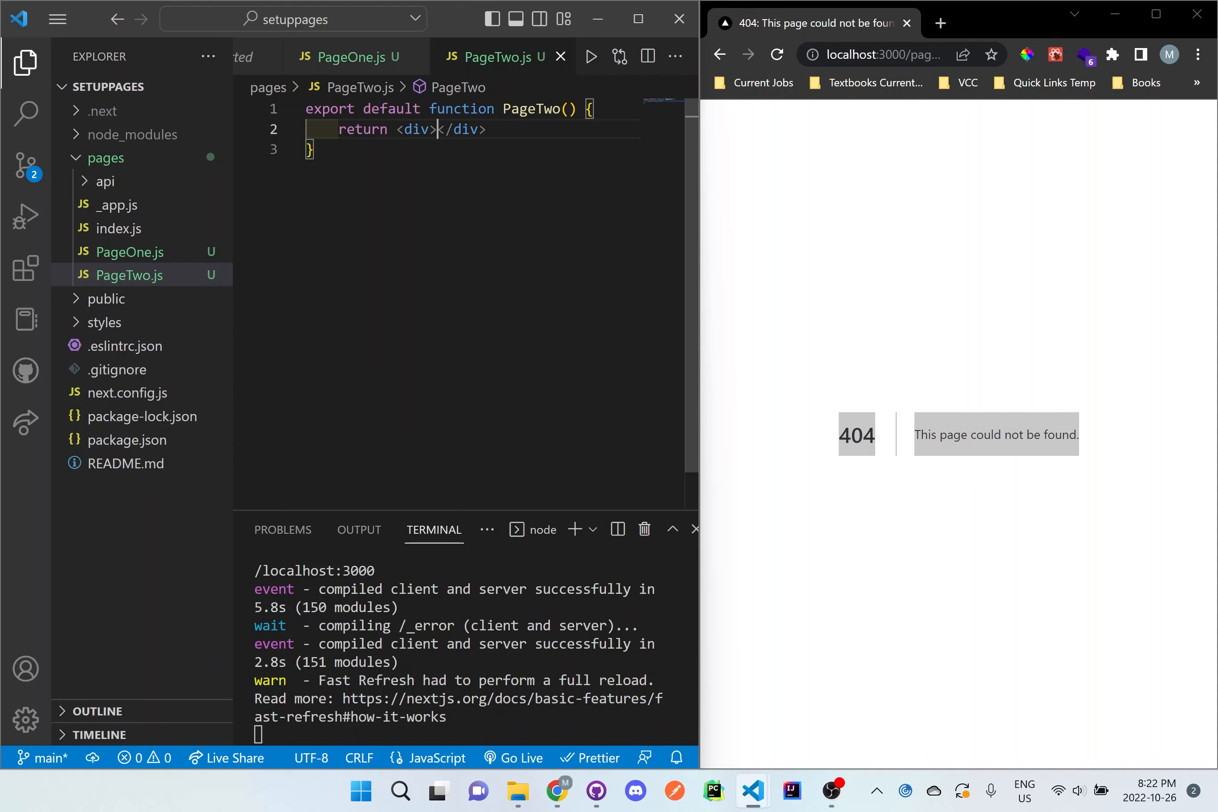
text(Page Two)
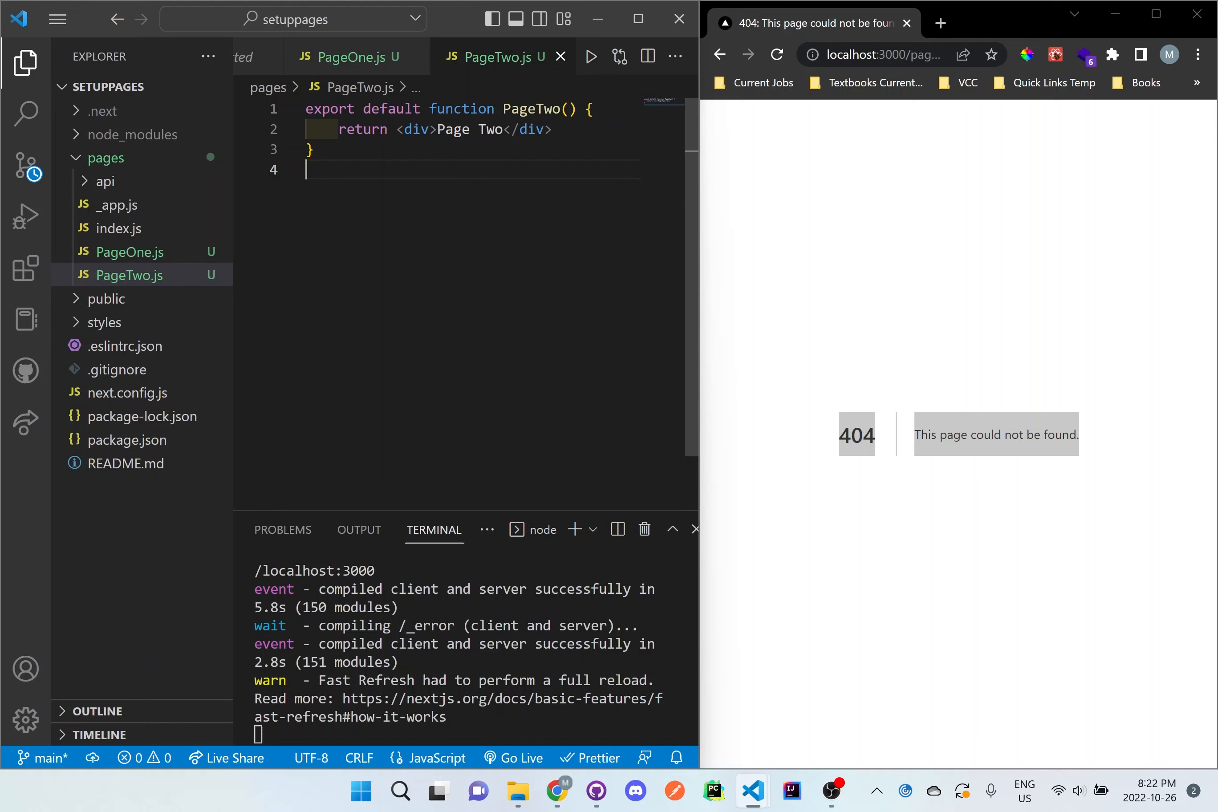
mouse_move(942, 91)
text(y)
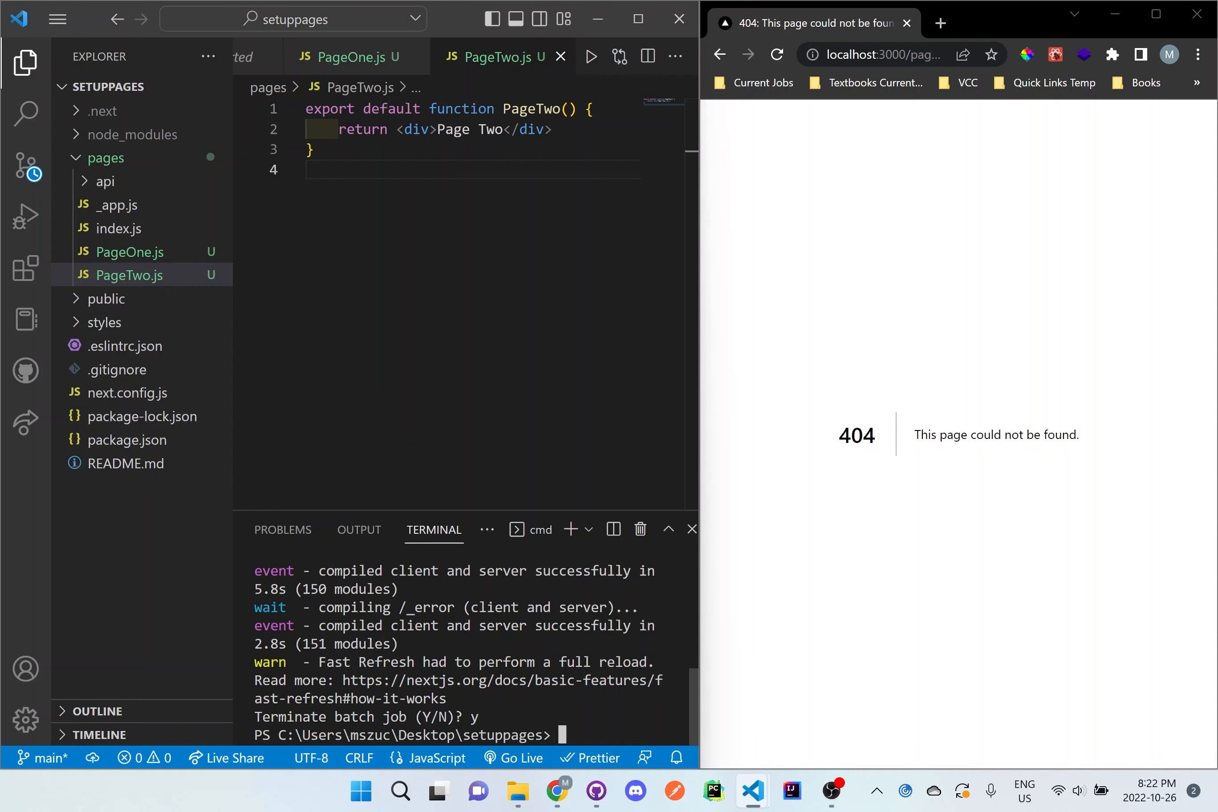
- Restart the Next.js dev server with npm run dev in the terminal
text(npm run dev)
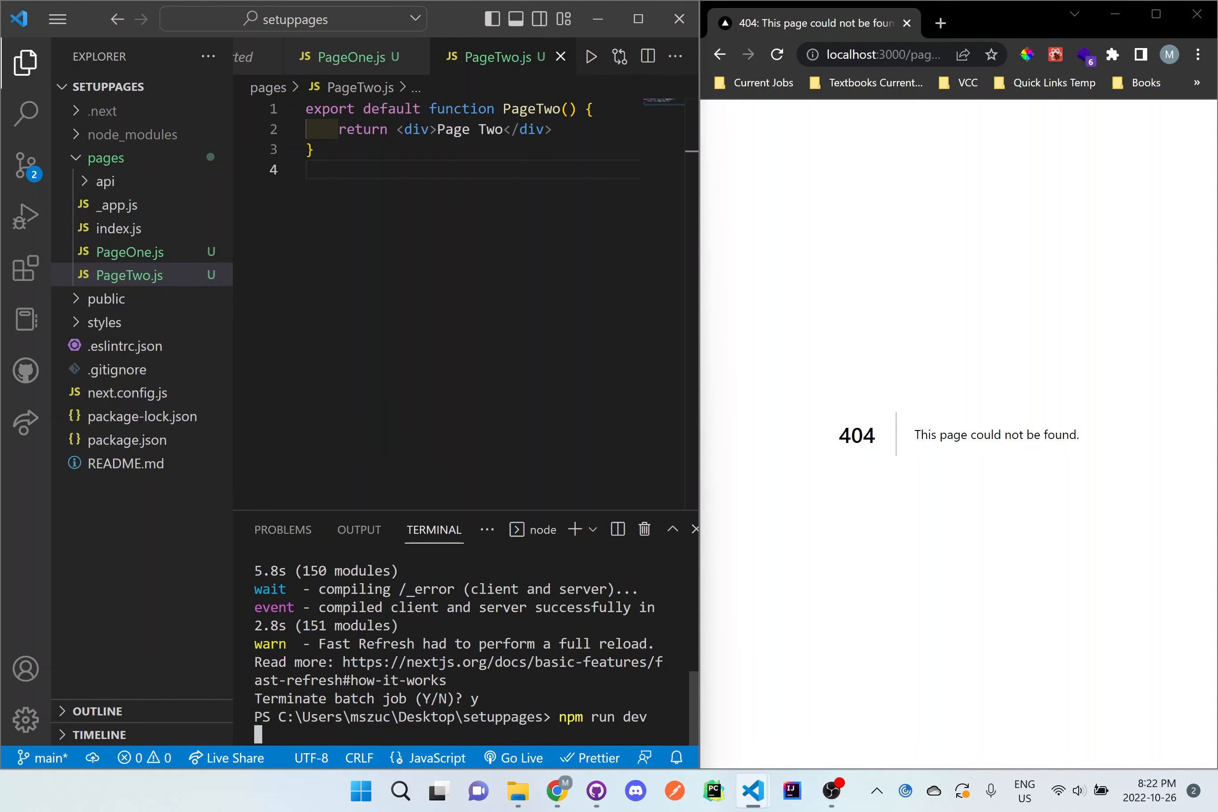
mouse_move(833, 396)
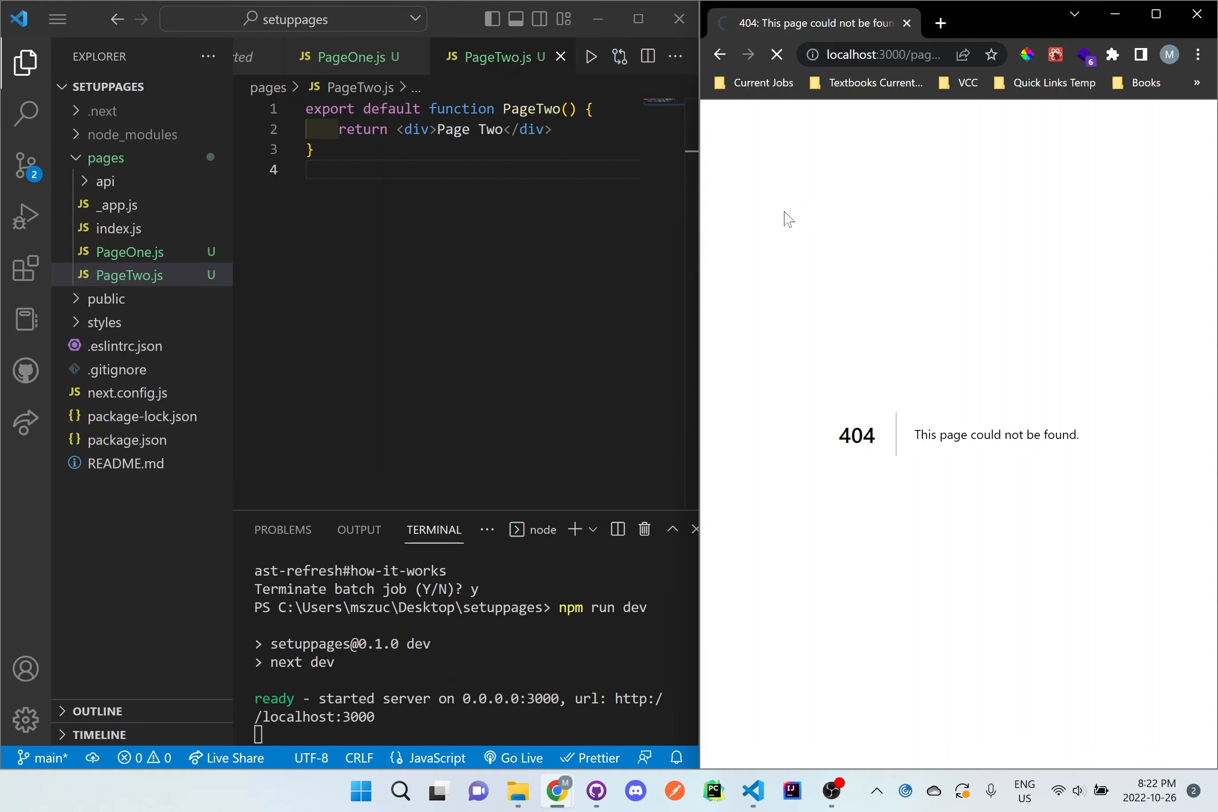
mouse_move(755, 211)
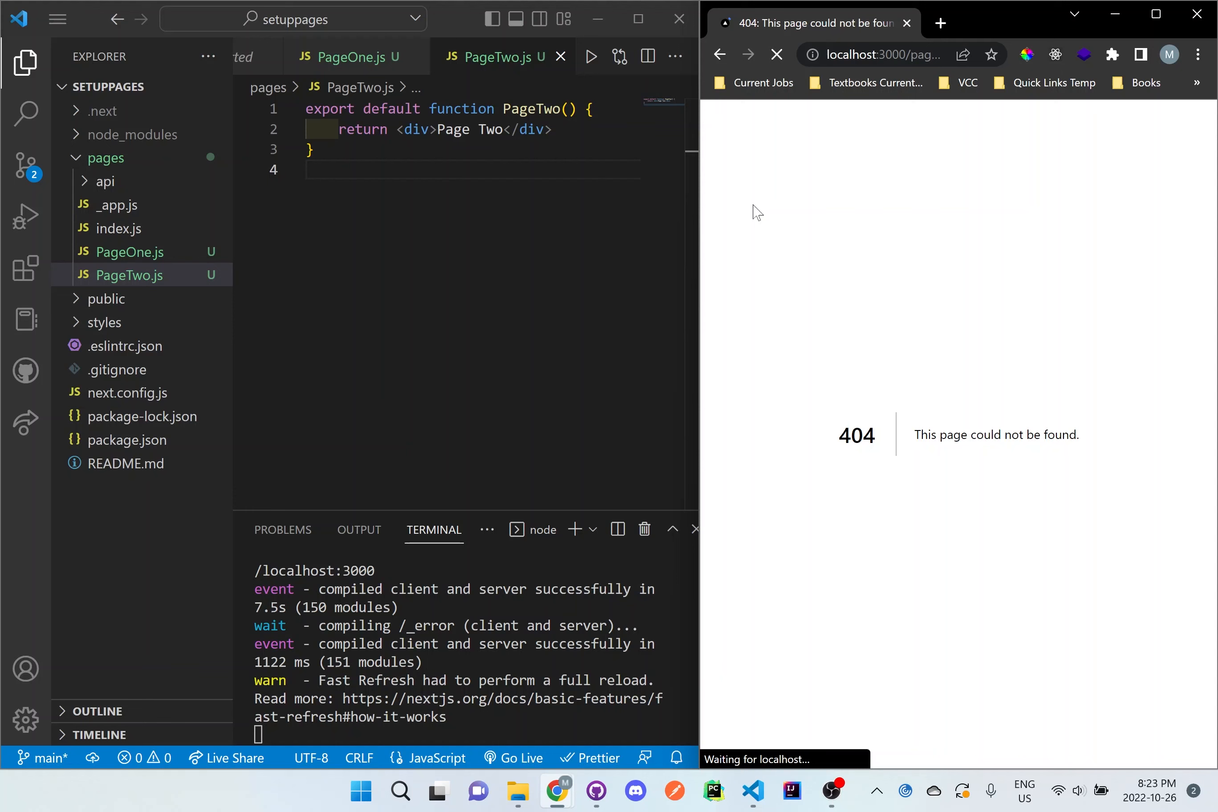
- Reload localhost in Chrome to check whether Page Two renders yet
click(776, 54)
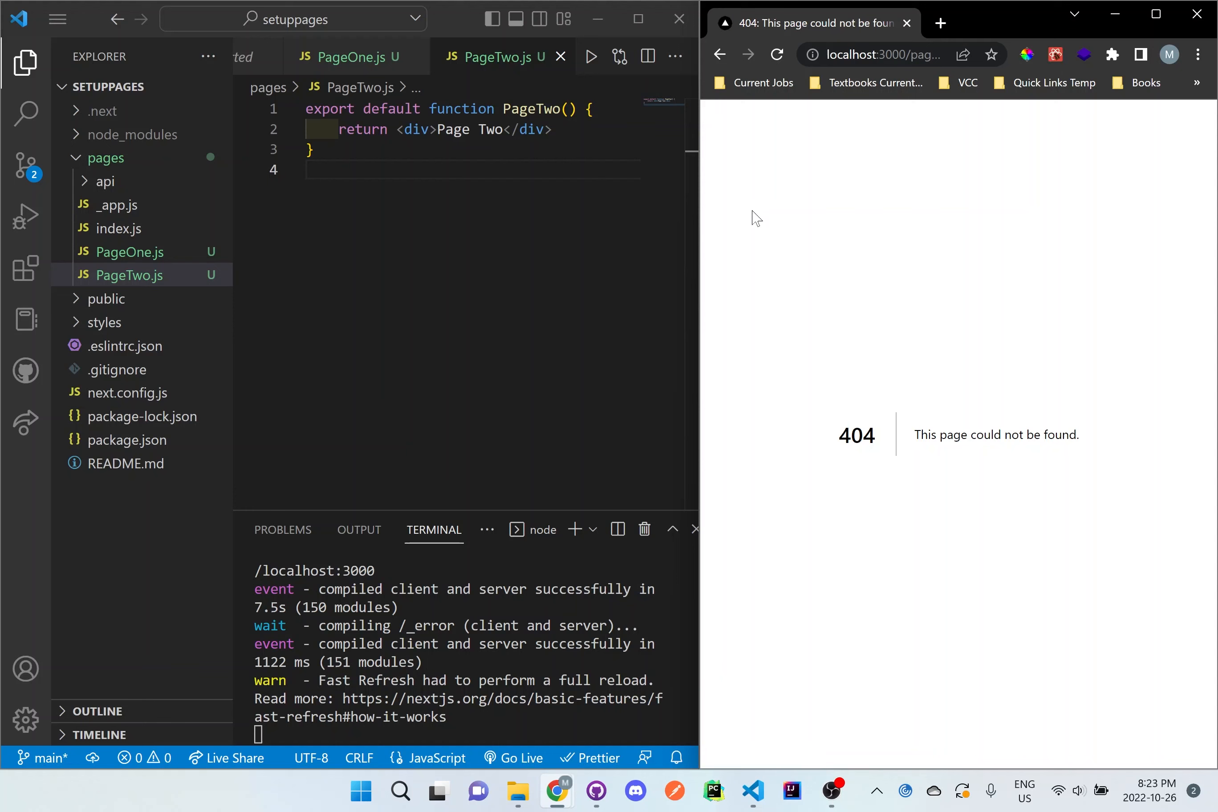
mouse_move(745, 223)
text(p)
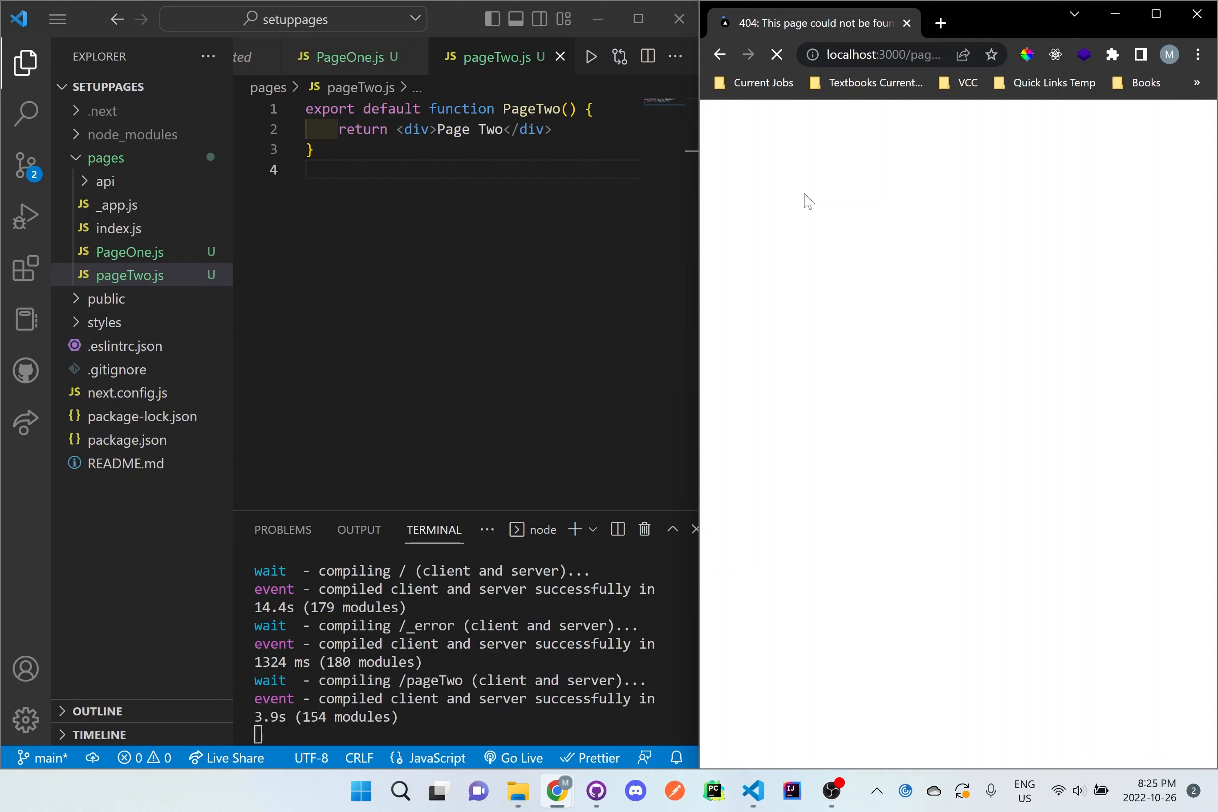
- Reload localhost:3000/pageTwo to see 'Page Two', then review pageTwo.js in the editor
click(776, 54)
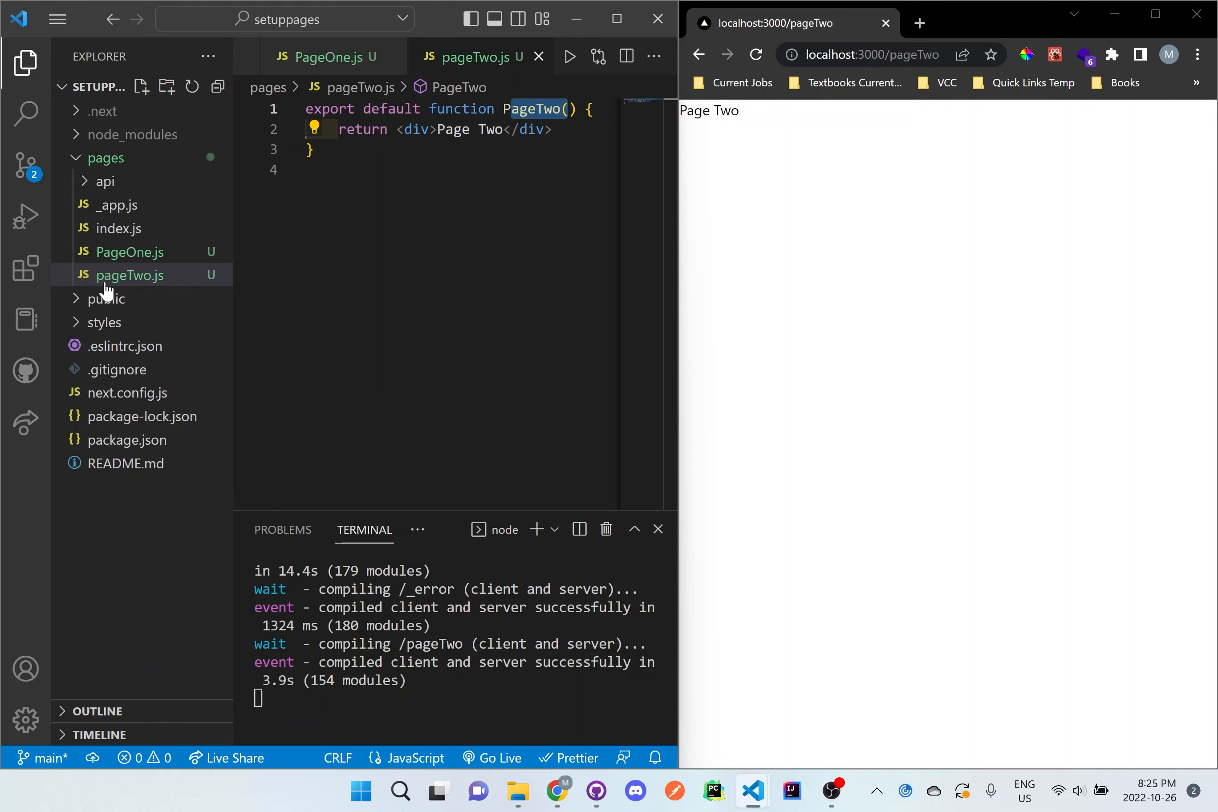
click(869, 54)
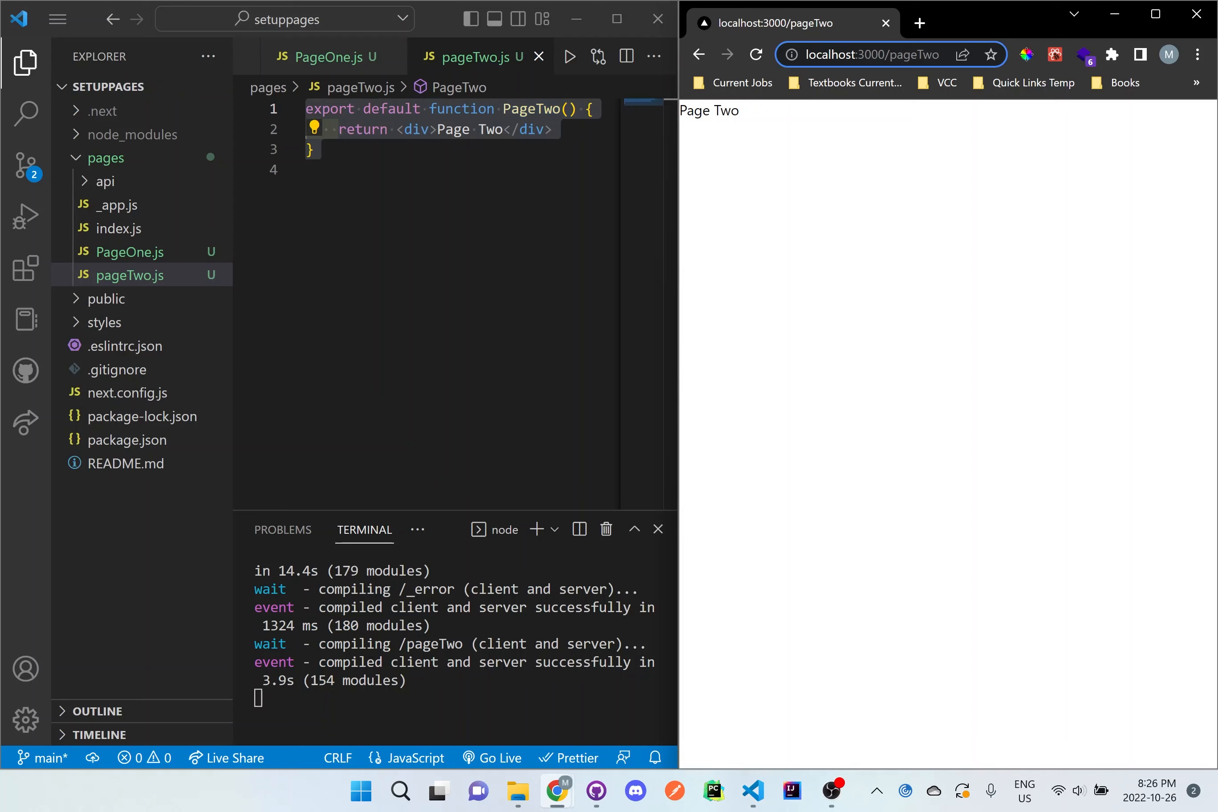